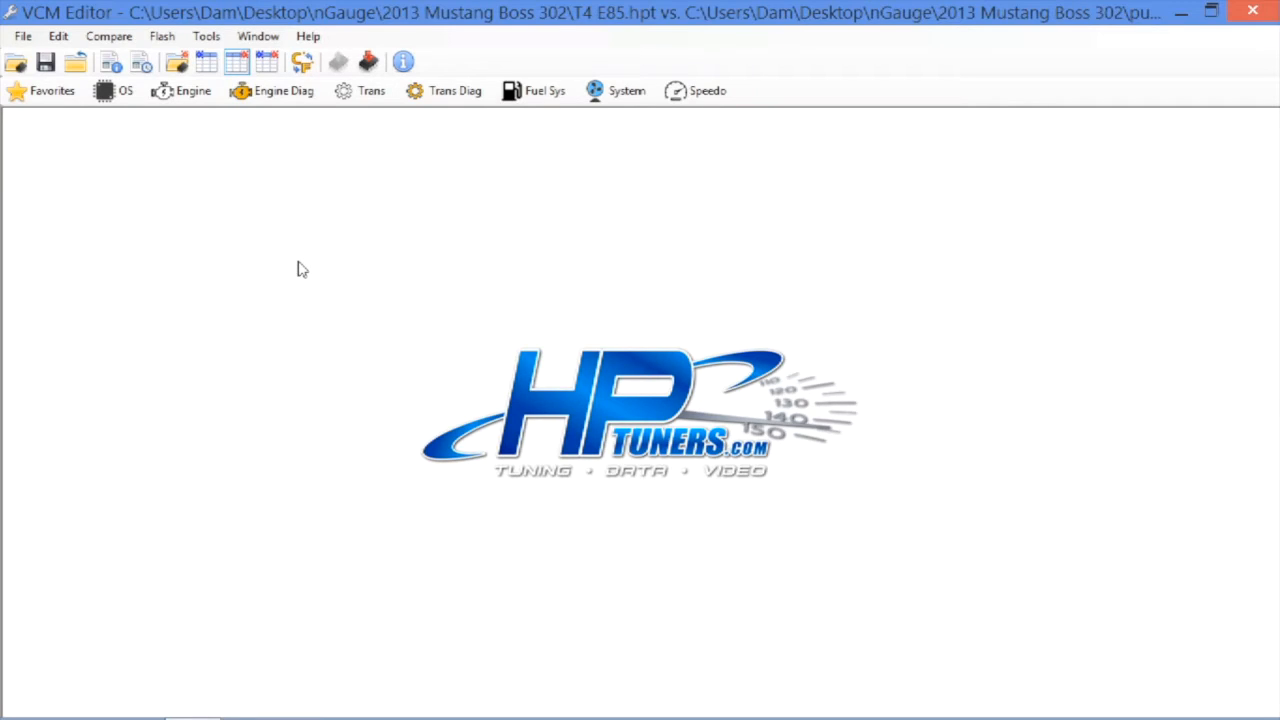
pyautogui.moveTo(231, 248)
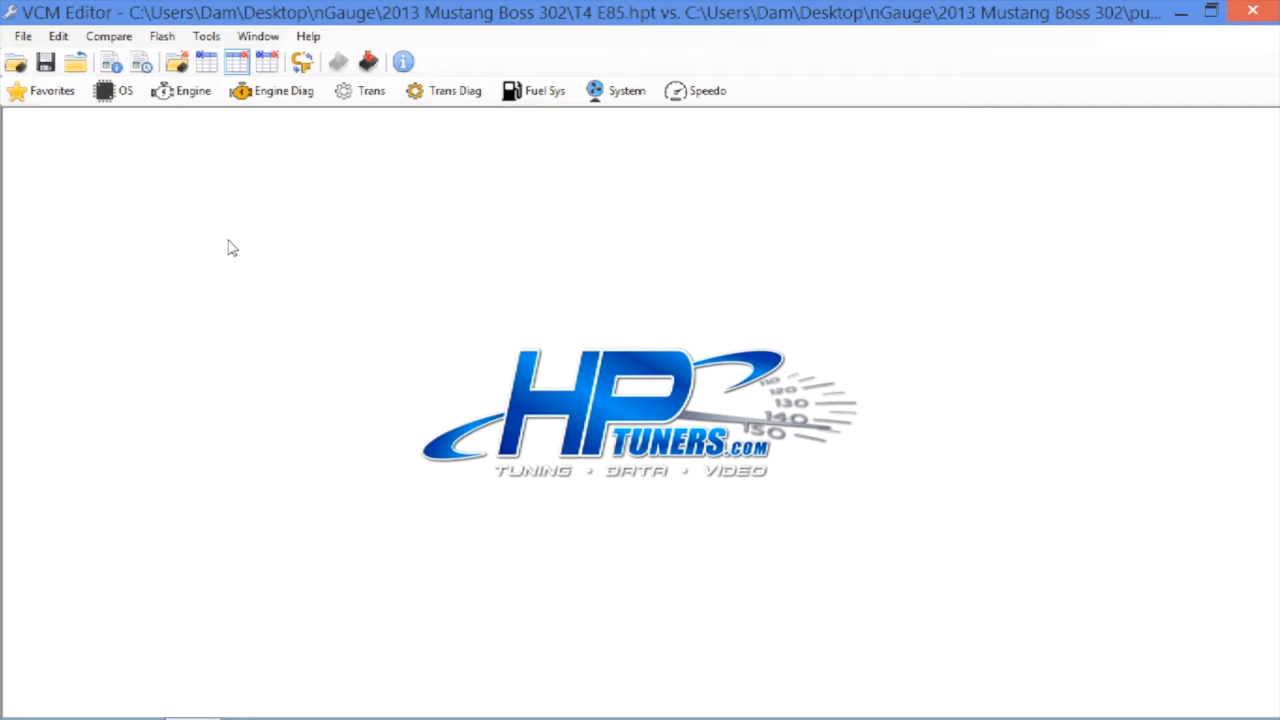
pyautogui.moveTo(185, 91)
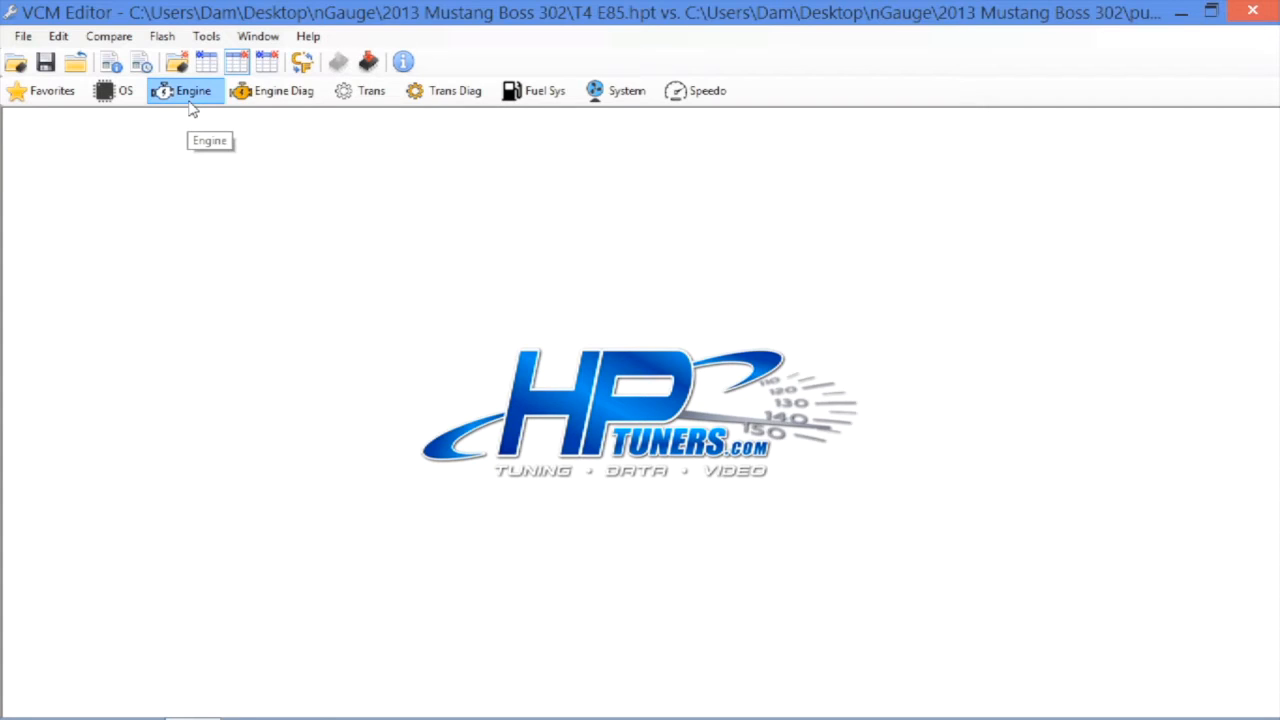
# Enter 9.85 as the Stoich AFR on the Engine window's Fuel General page
pyautogui.click(185, 90)
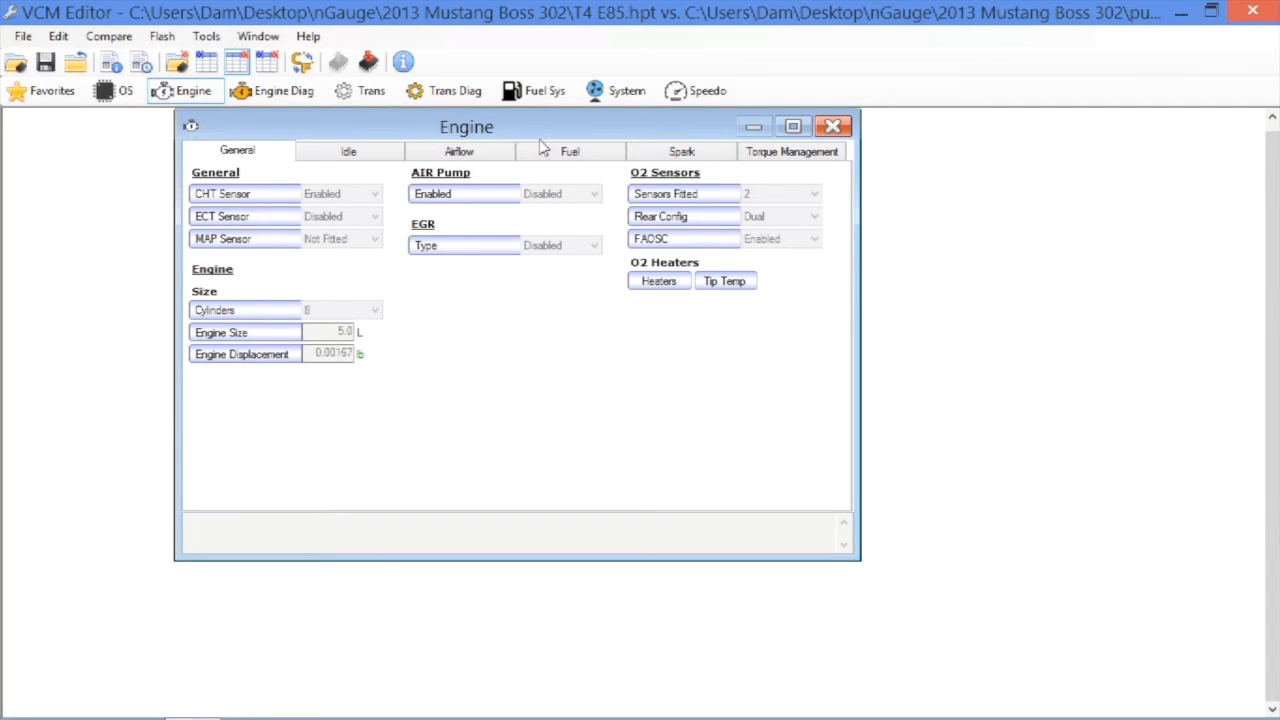
pyautogui.click(569, 151)
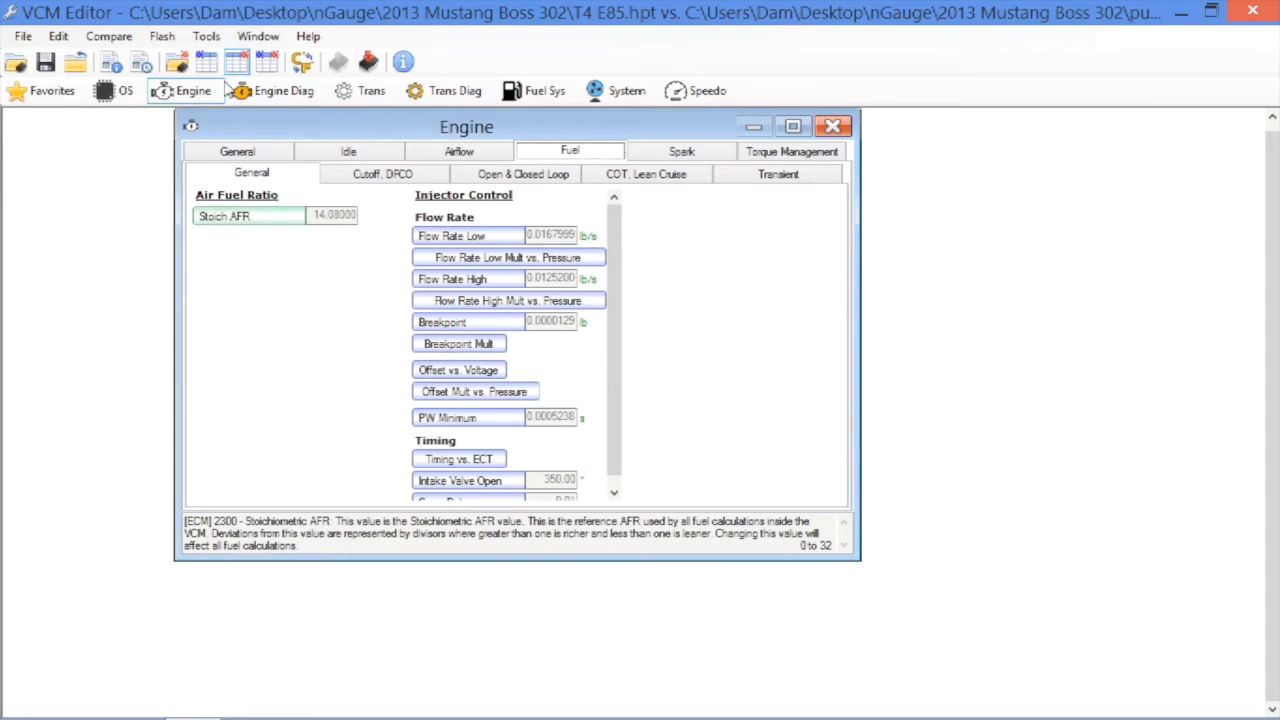
pyautogui.write('9.85000')
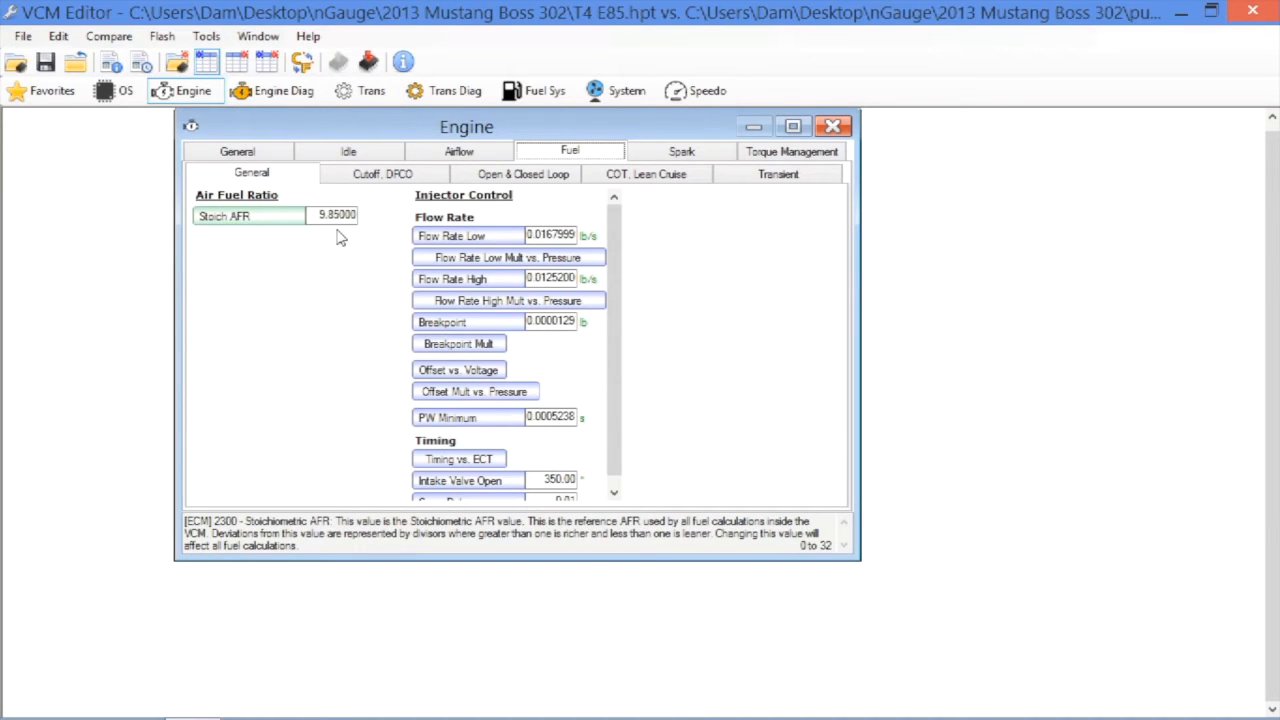
# Show the Engine window's Spark Advance page and select Borderline Spark > Optimum Power
pyautogui.click(681, 151)
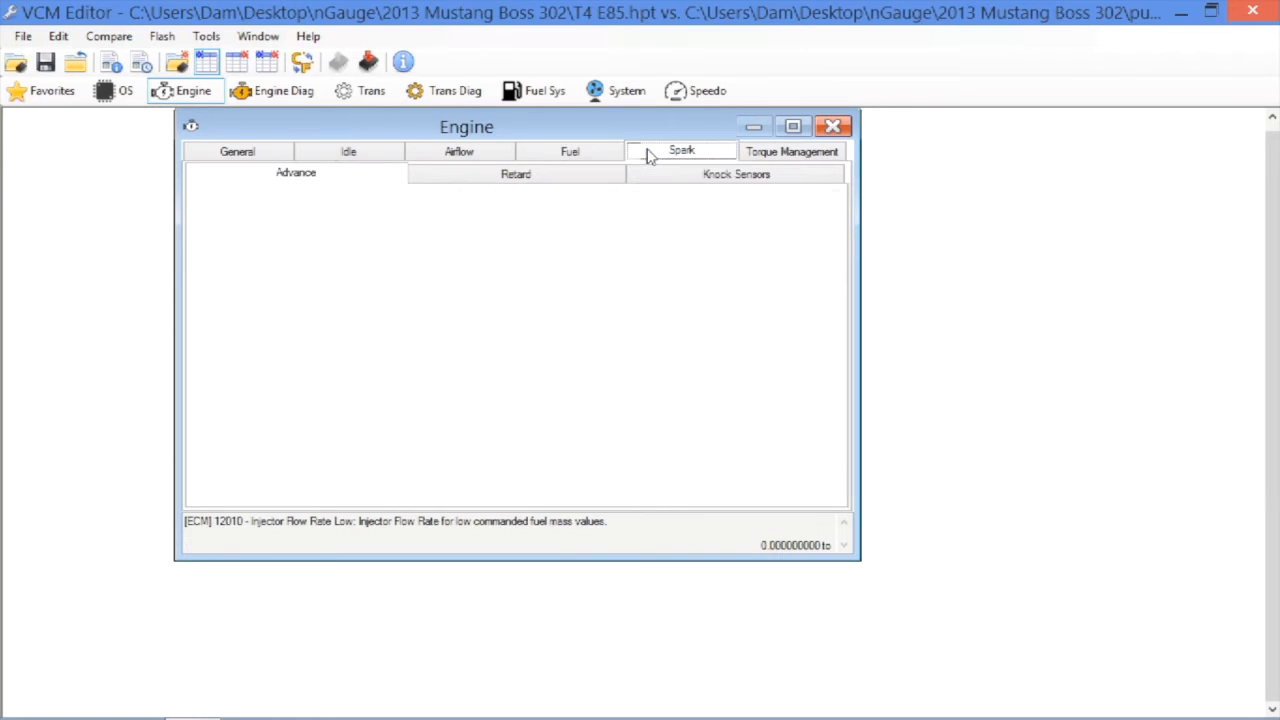
pyautogui.click(681, 151)
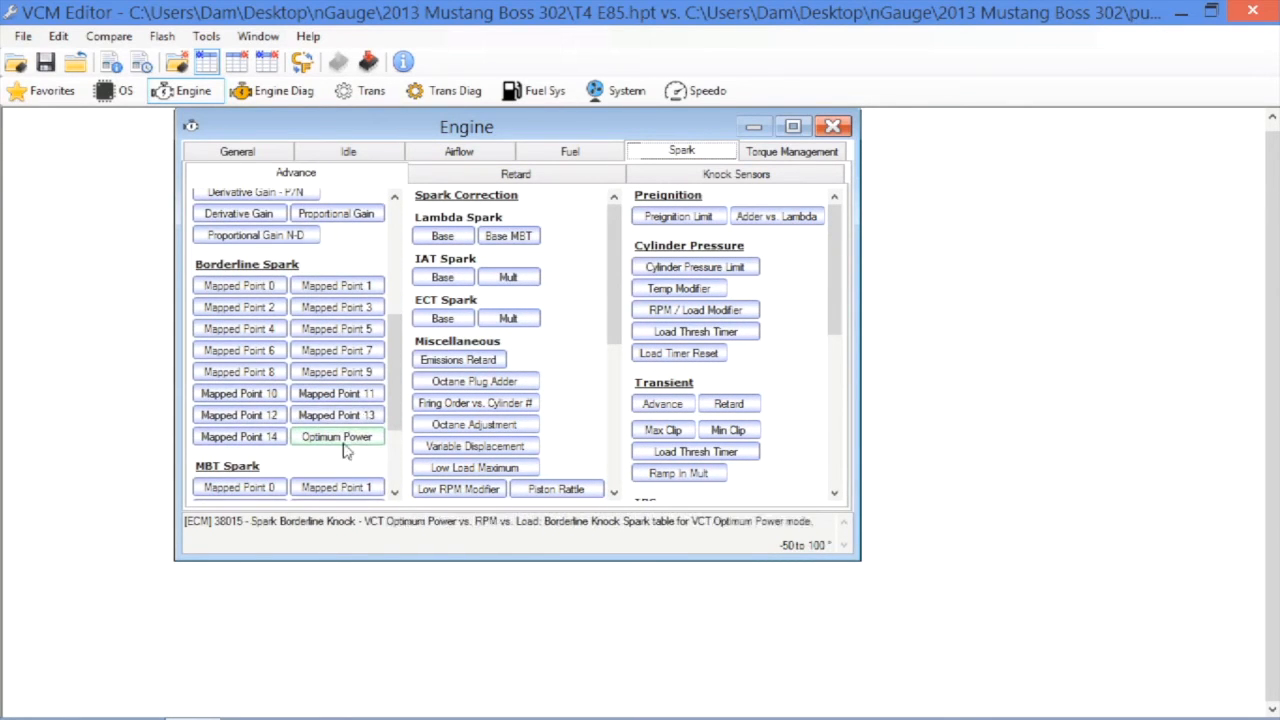
pyautogui.moveTo(328, 443)
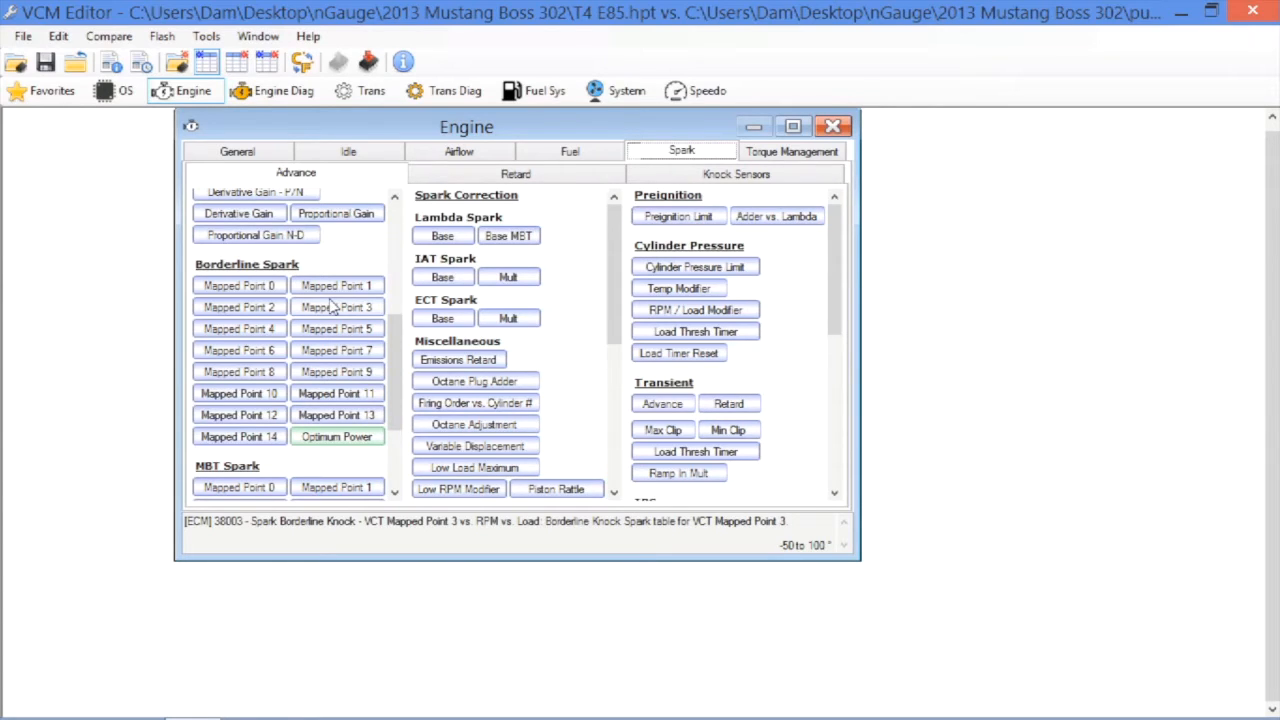
pyautogui.click(337, 436)
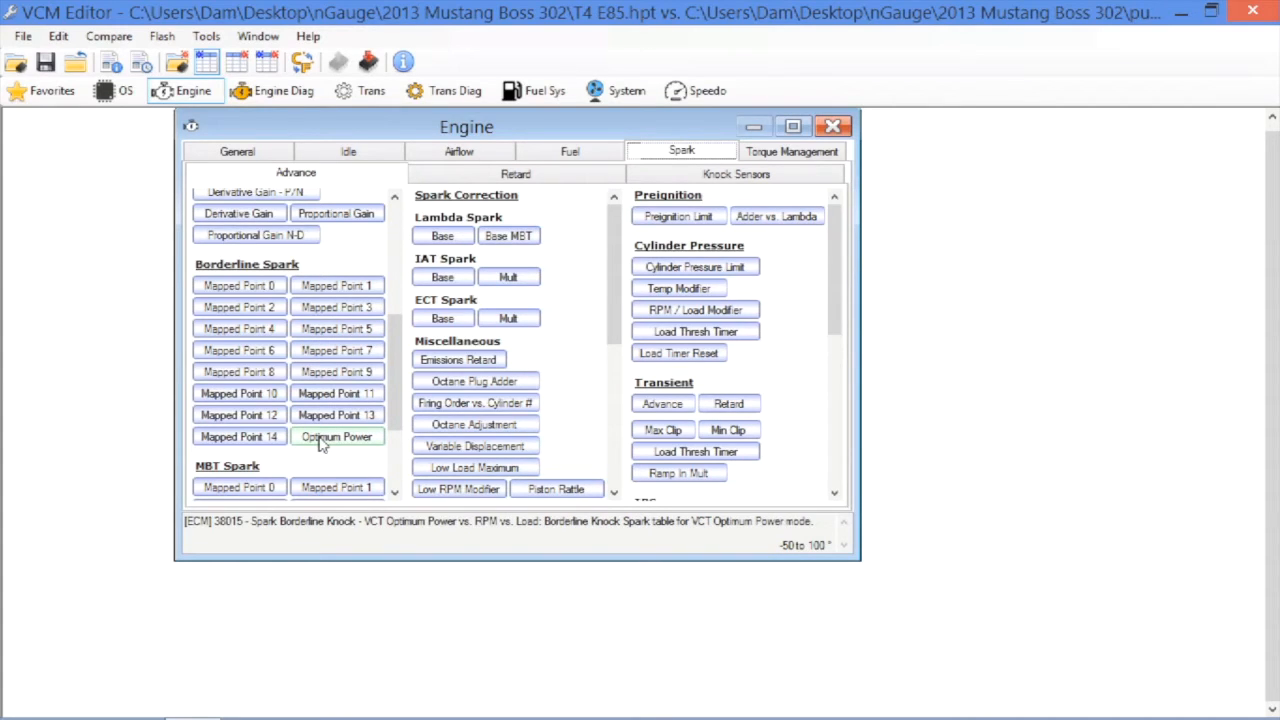
# Open the VCT Optimum Power borderline knock spark table
pyautogui.doubleClick(337, 436)
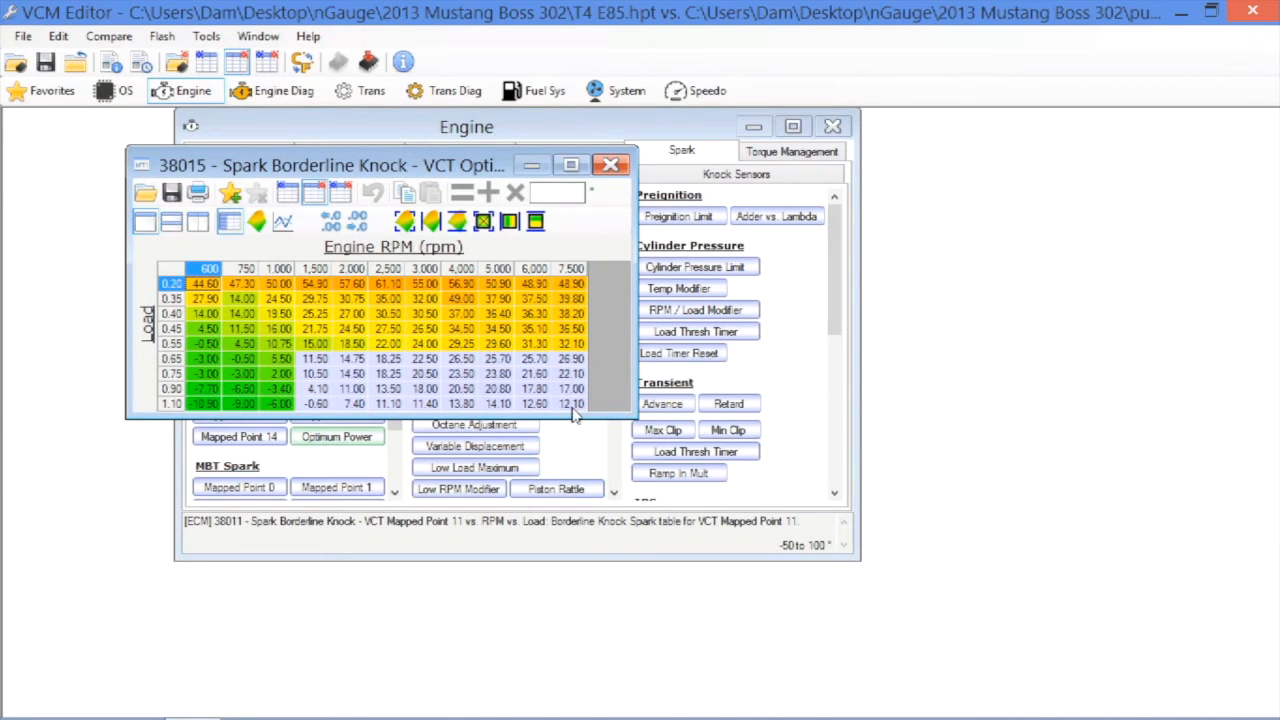
pyautogui.moveTo(568, 418)
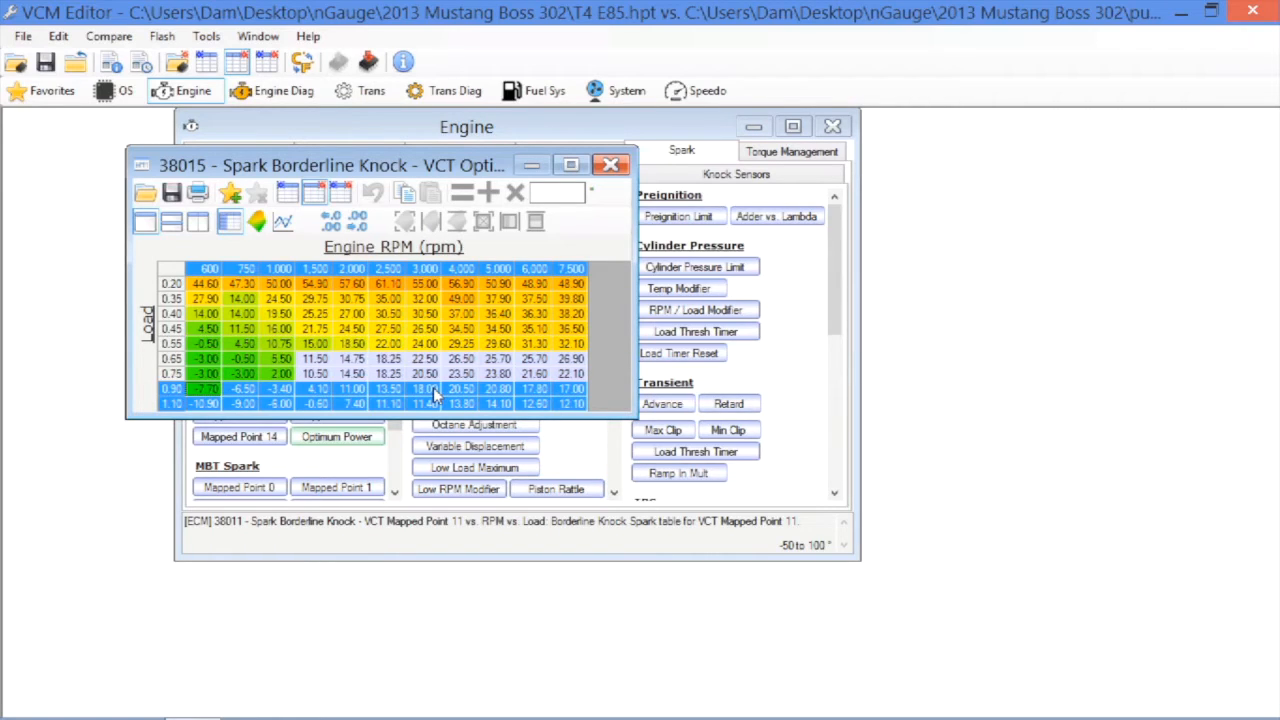
pyautogui.moveTo(555, 401)
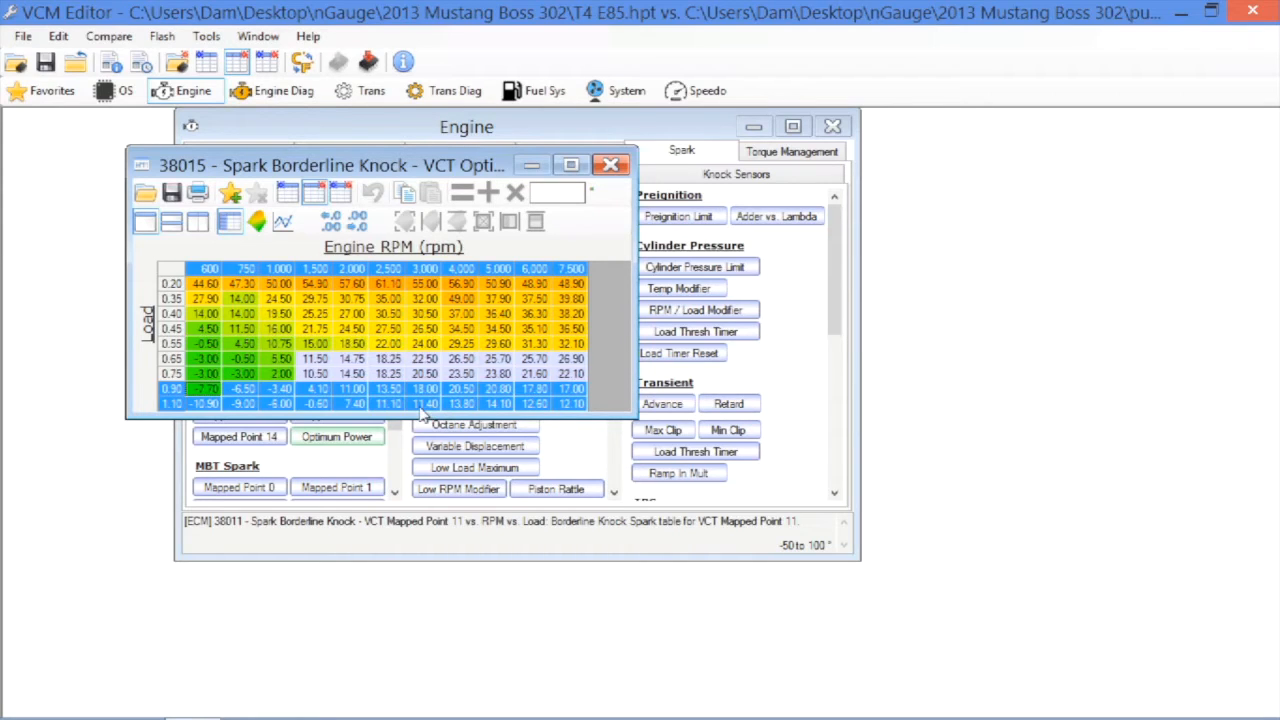
pyautogui.moveTo(542, 403)
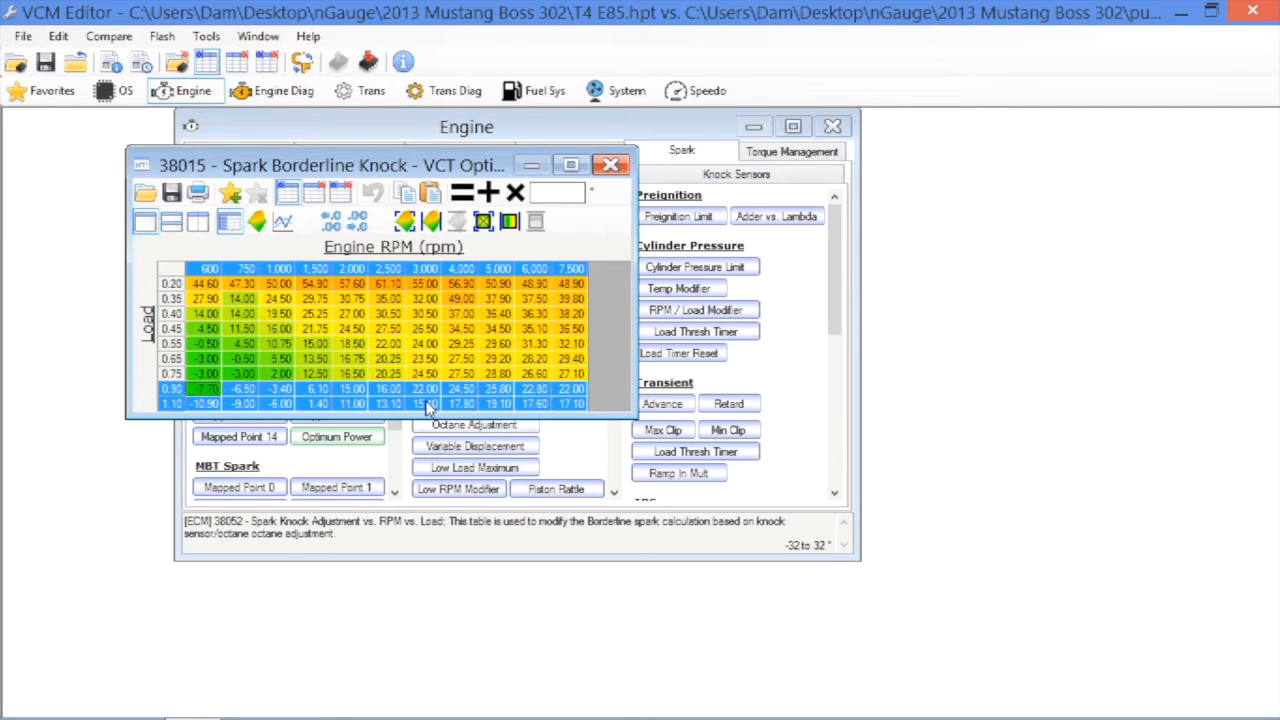
pyautogui.moveTo(616, 255)
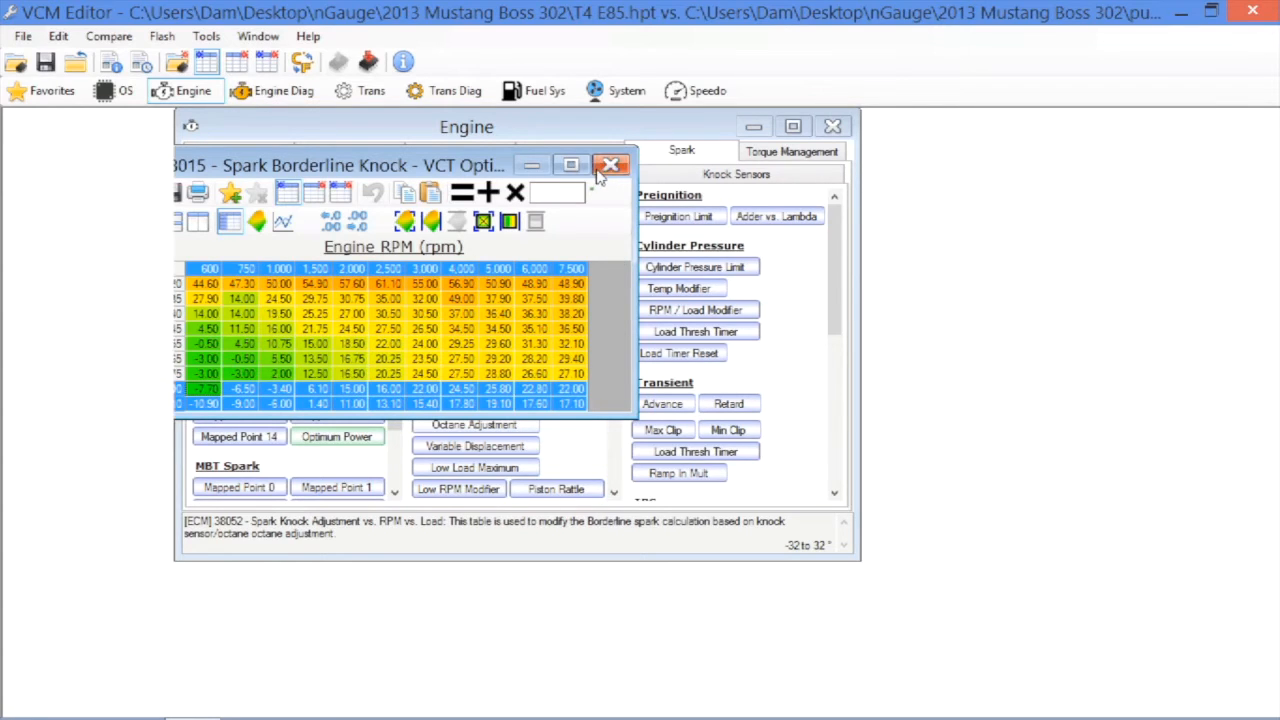
# Close the Optimum Power borderline spark table window
pyautogui.click(611, 164)
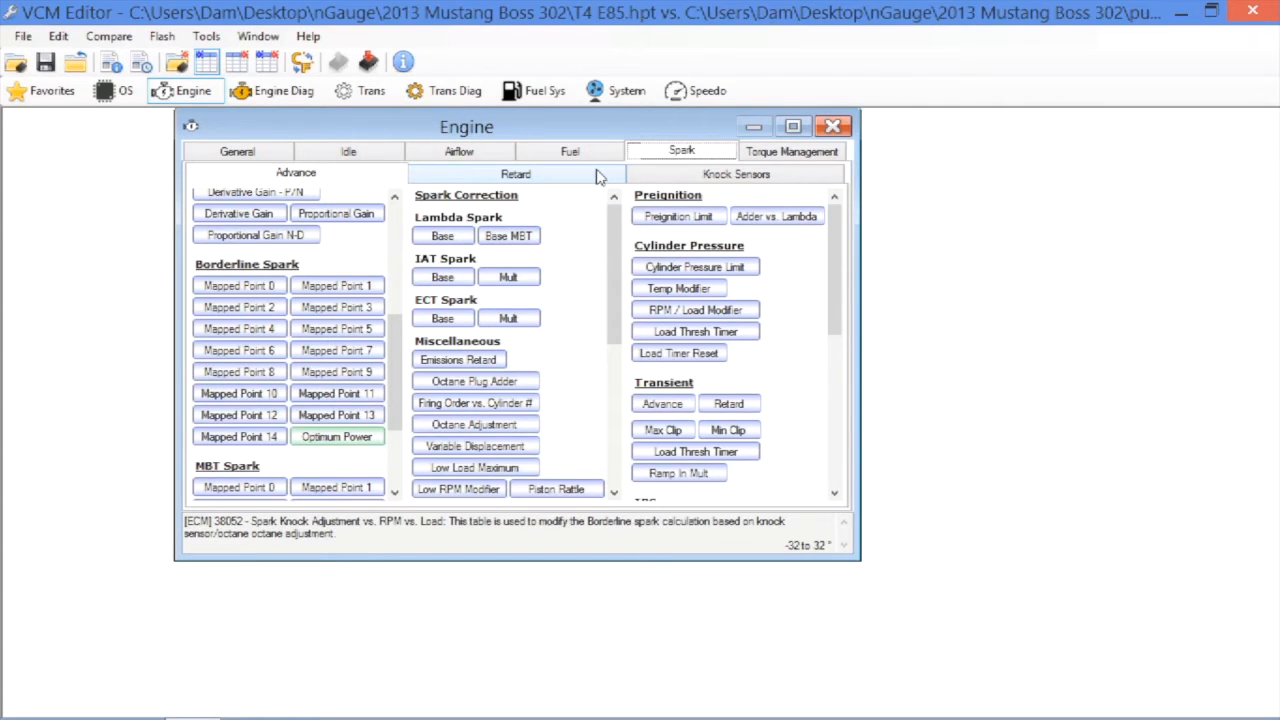
pyautogui.moveTo(610, 178)
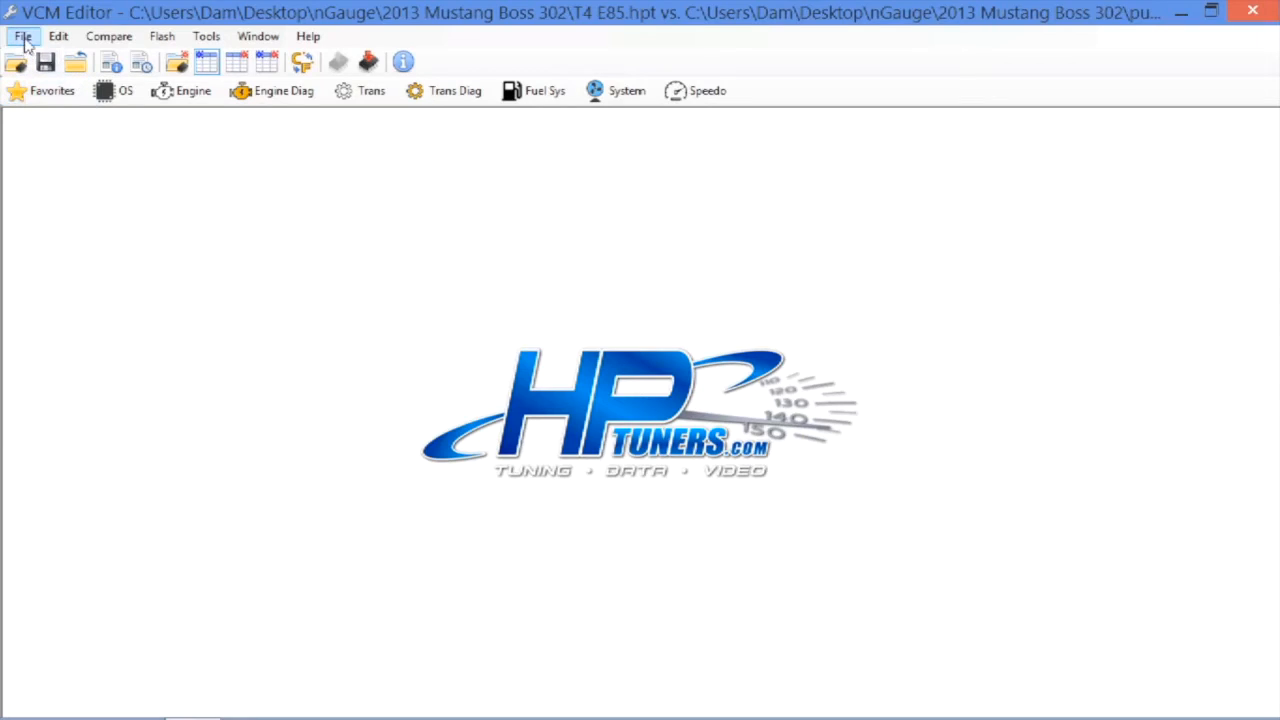
# Export the tune as E85 to the SD card's custom files folder
pyautogui.click(20, 36)
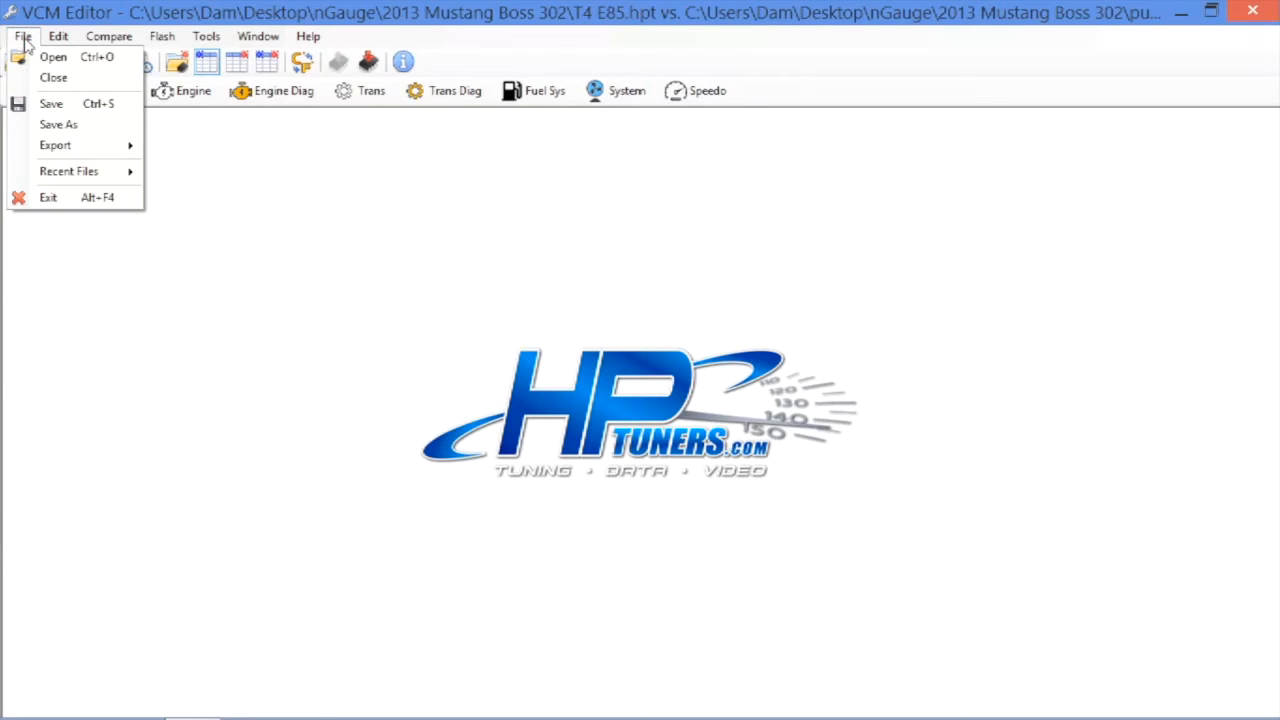
pyautogui.moveTo(55, 145)
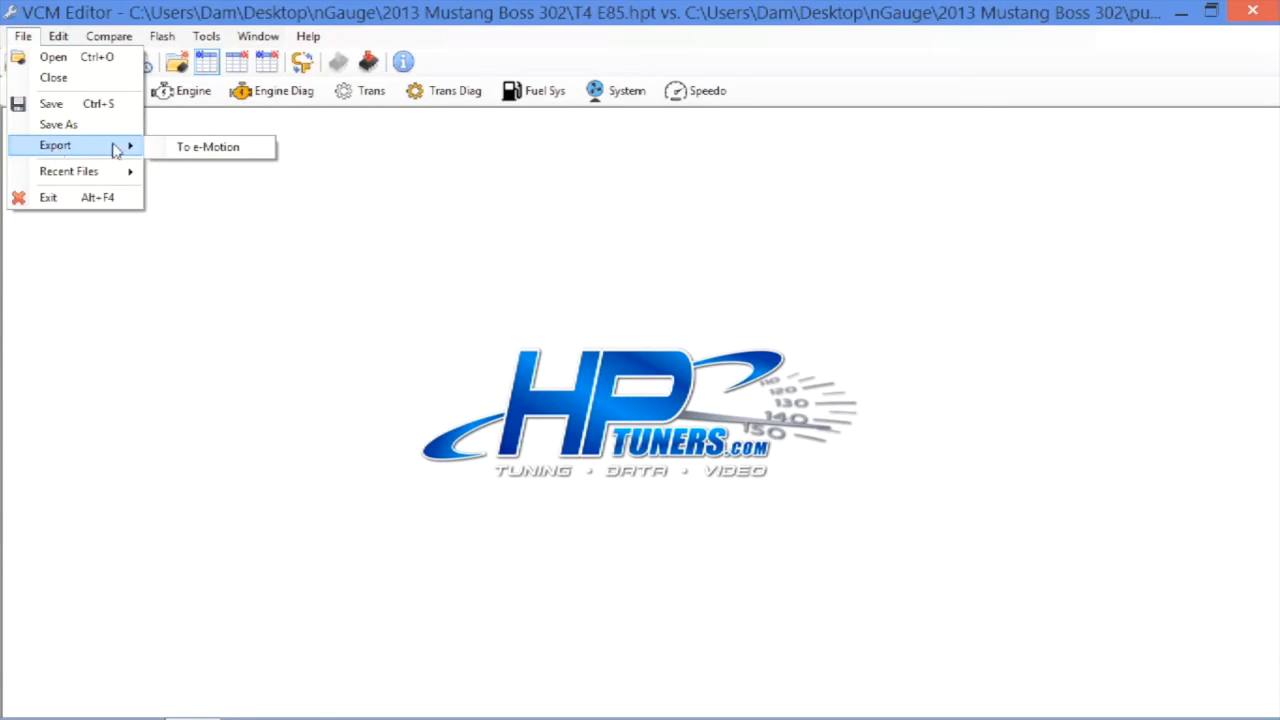
pyautogui.moveTo(172, 150)
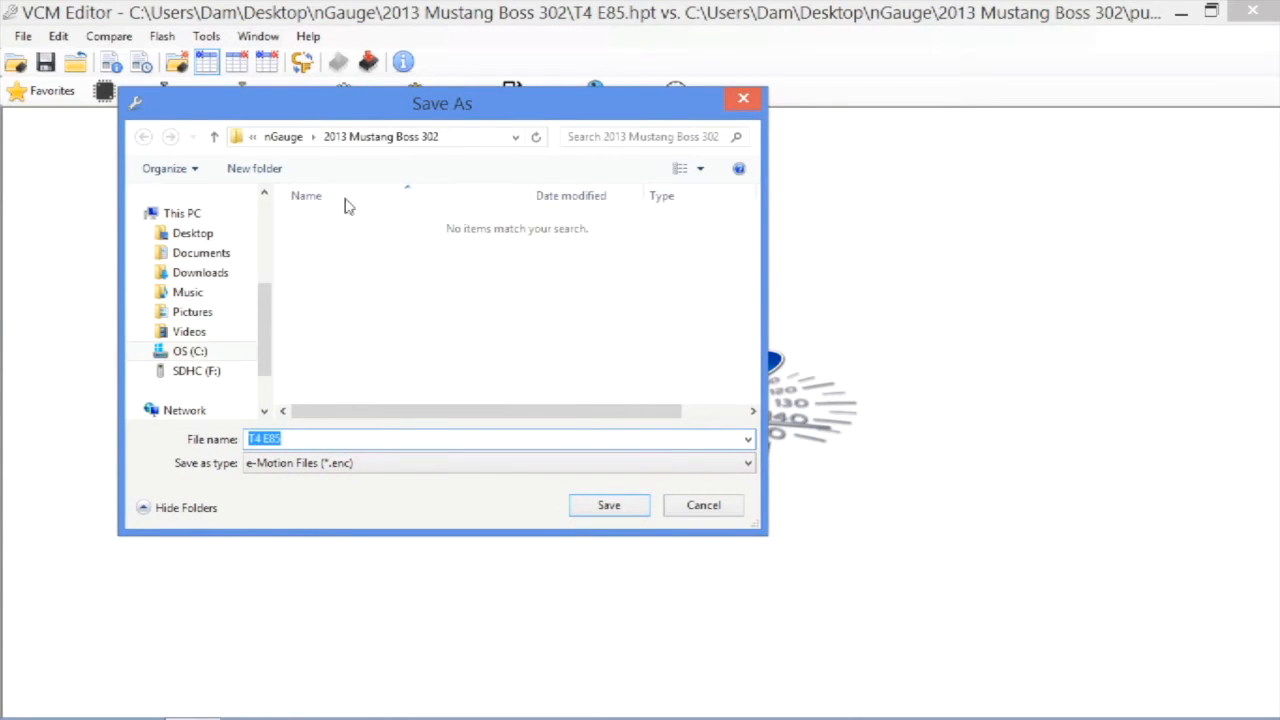
pyautogui.click(196, 371)
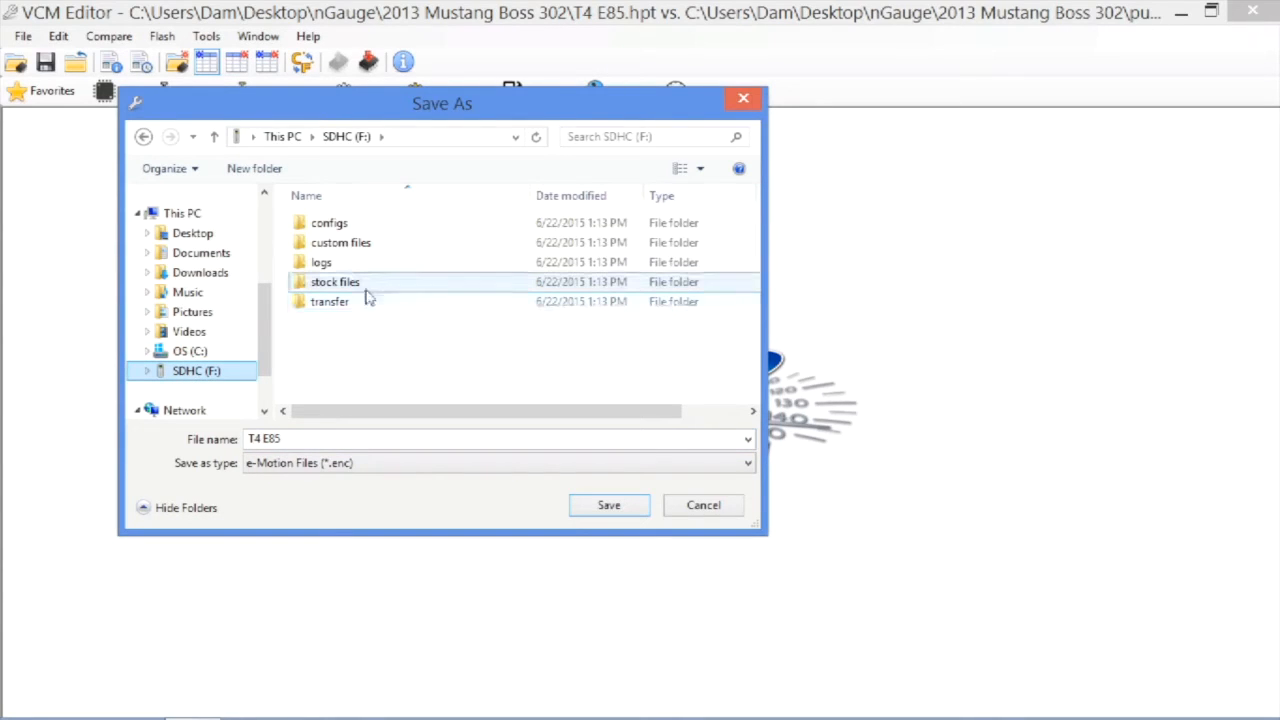
pyautogui.moveTo(368, 296)
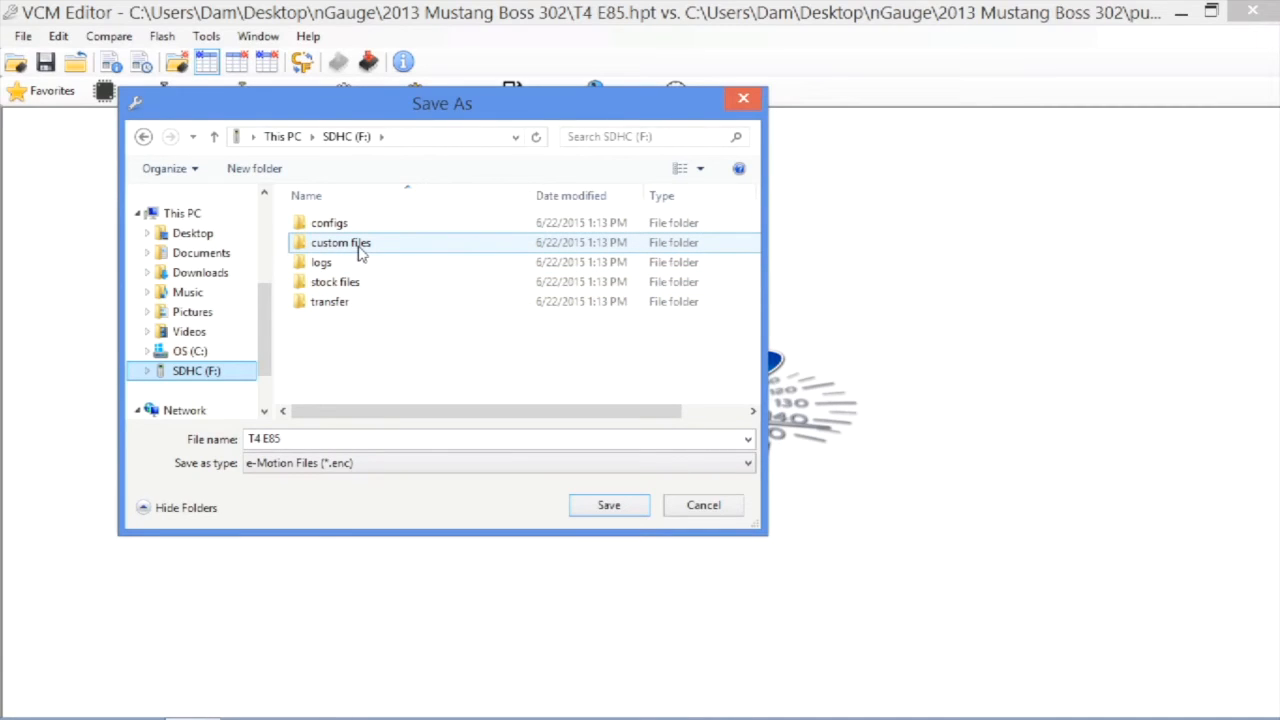
pyautogui.doubleClick(340, 242)
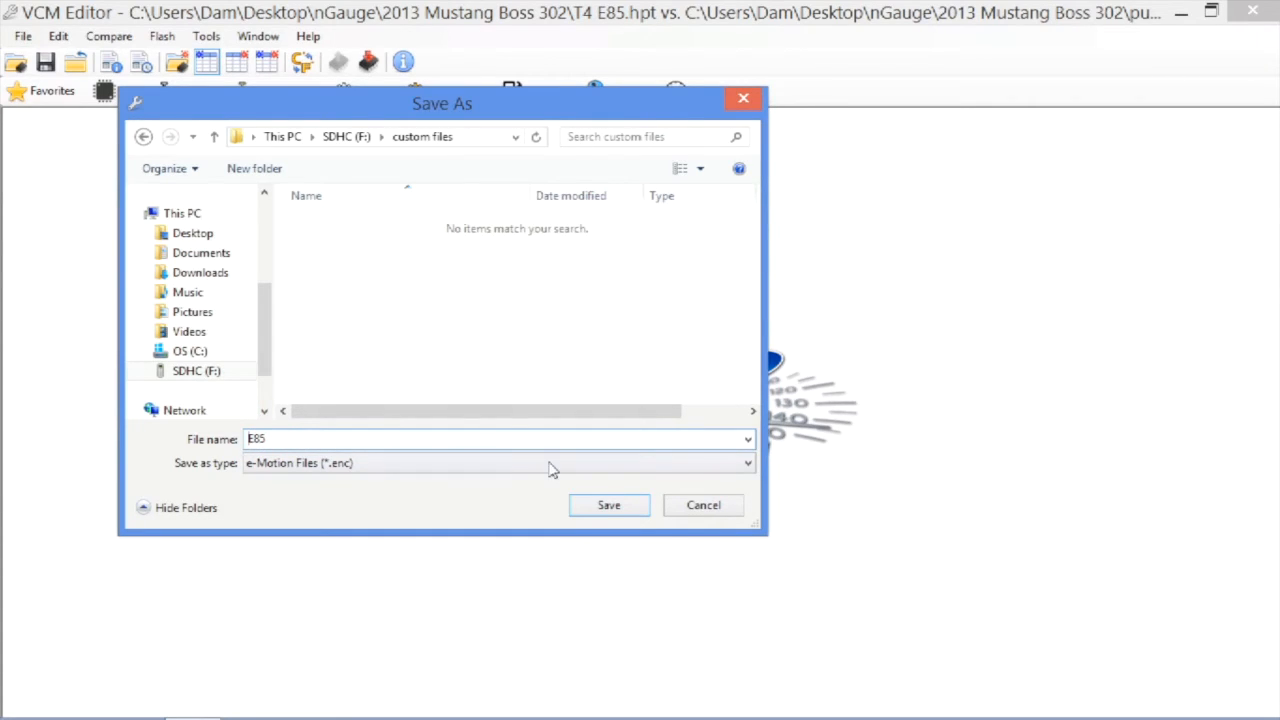
pyautogui.click(608, 505)
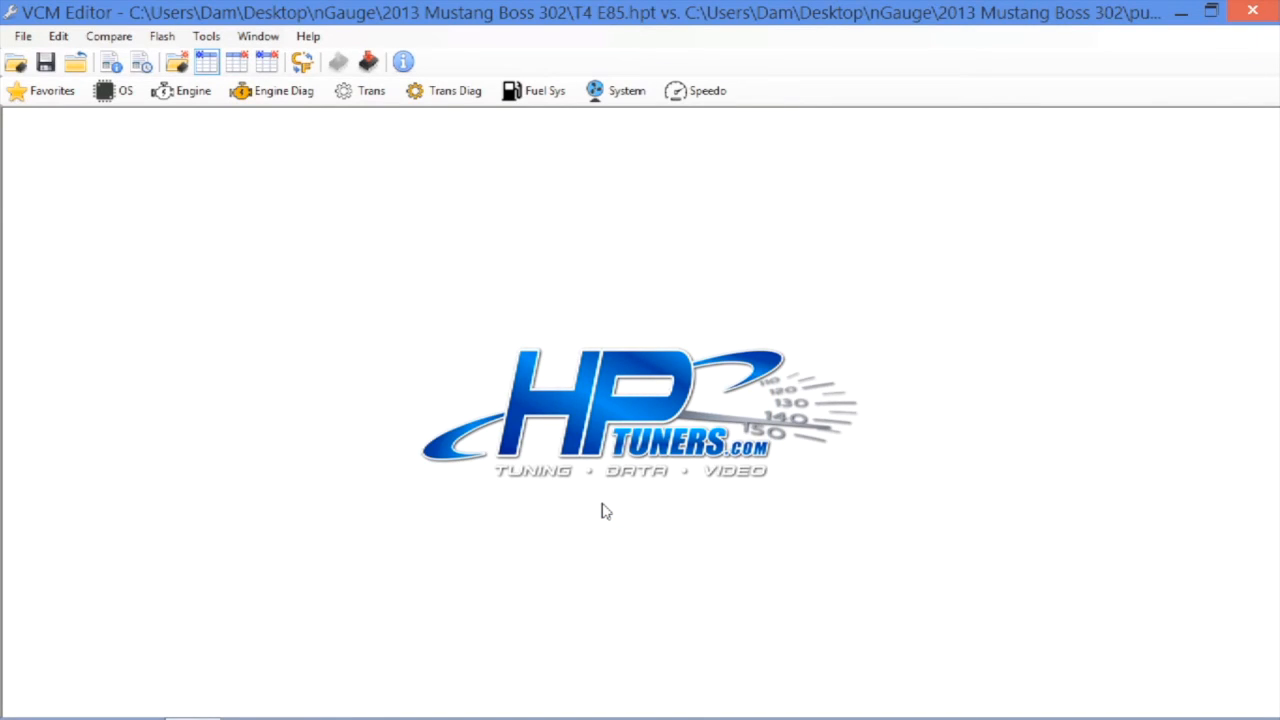
pyautogui.moveTo(167, 237)
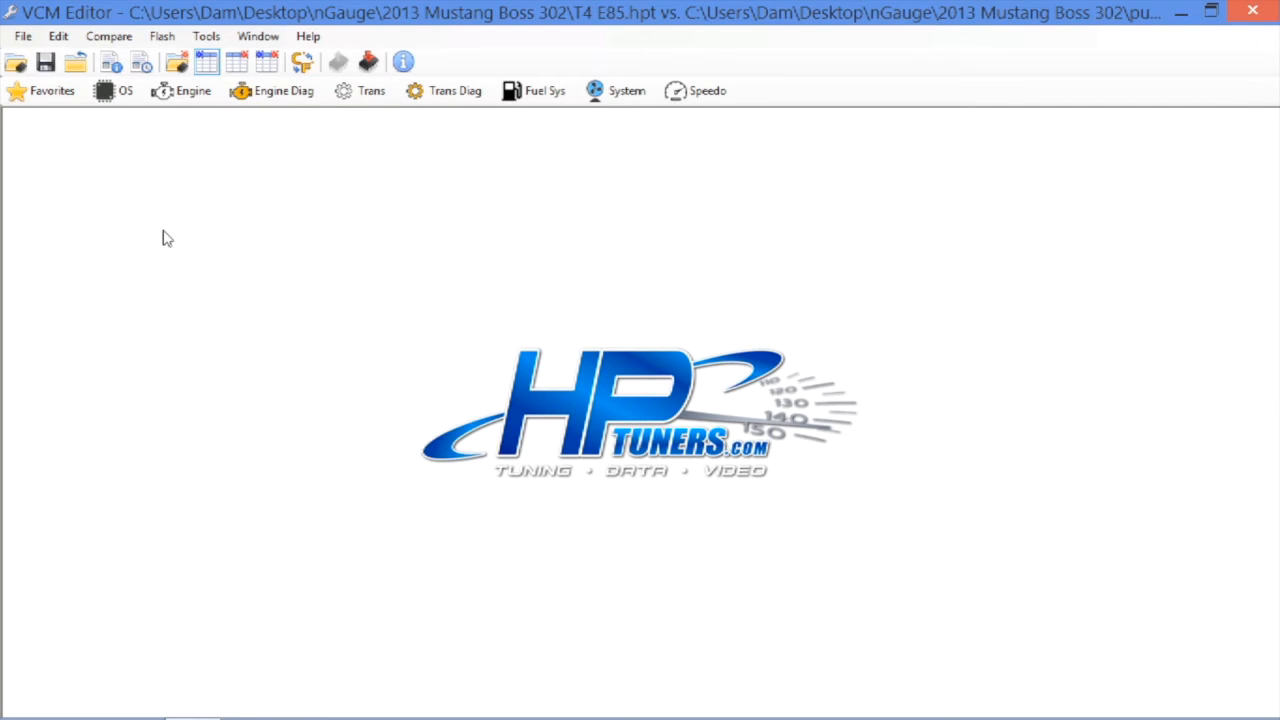
# Open the 93_octane tune file
pyautogui.click(23, 36)
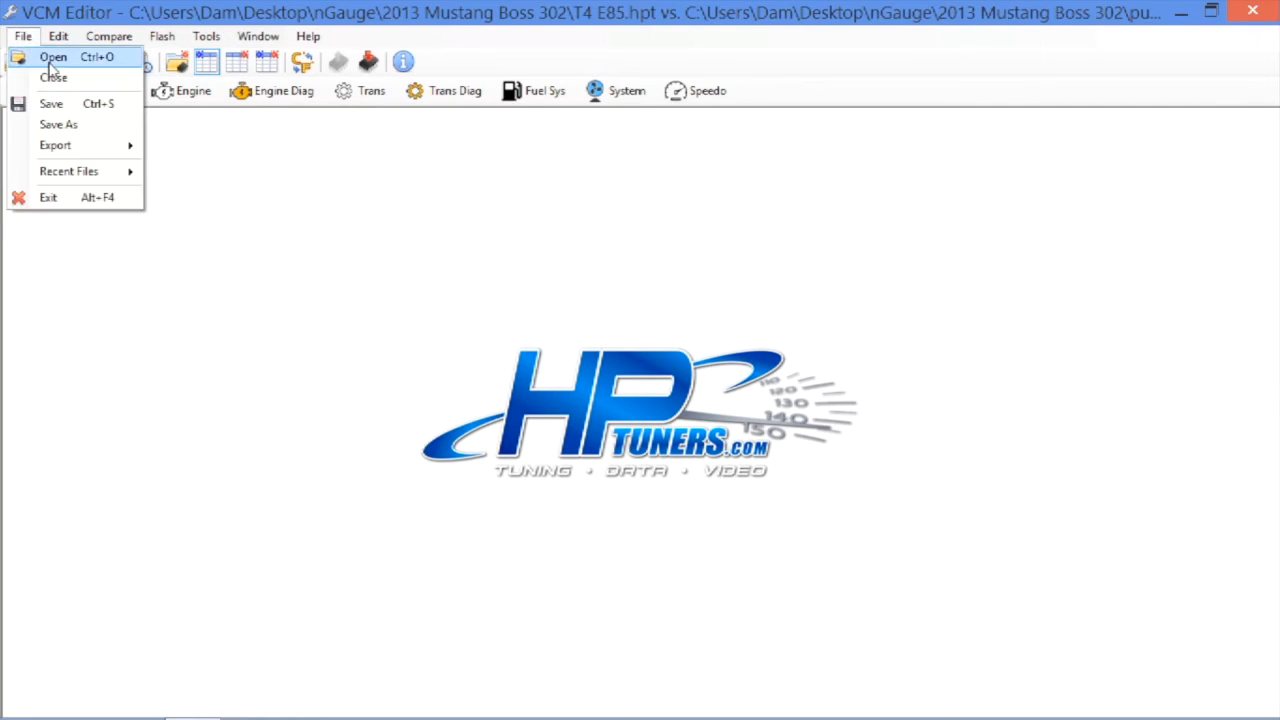
pyautogui.click(48, 51)
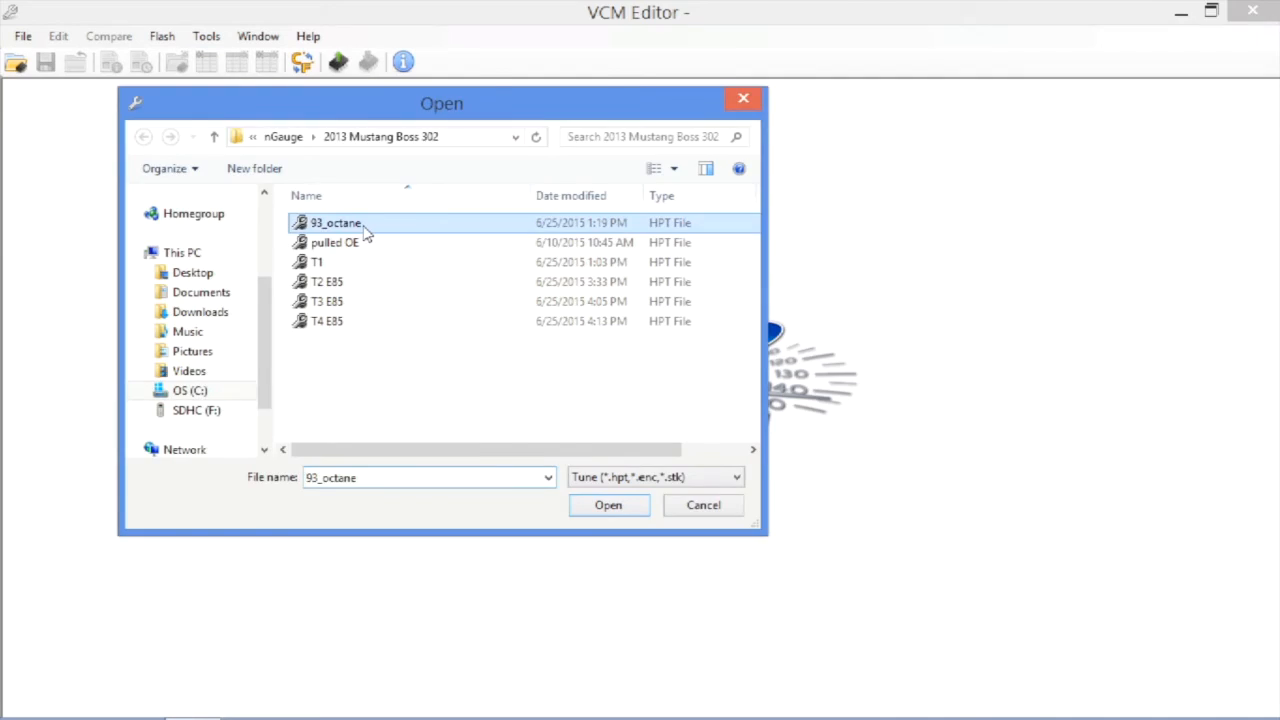
pyautogui.click(609, 505)
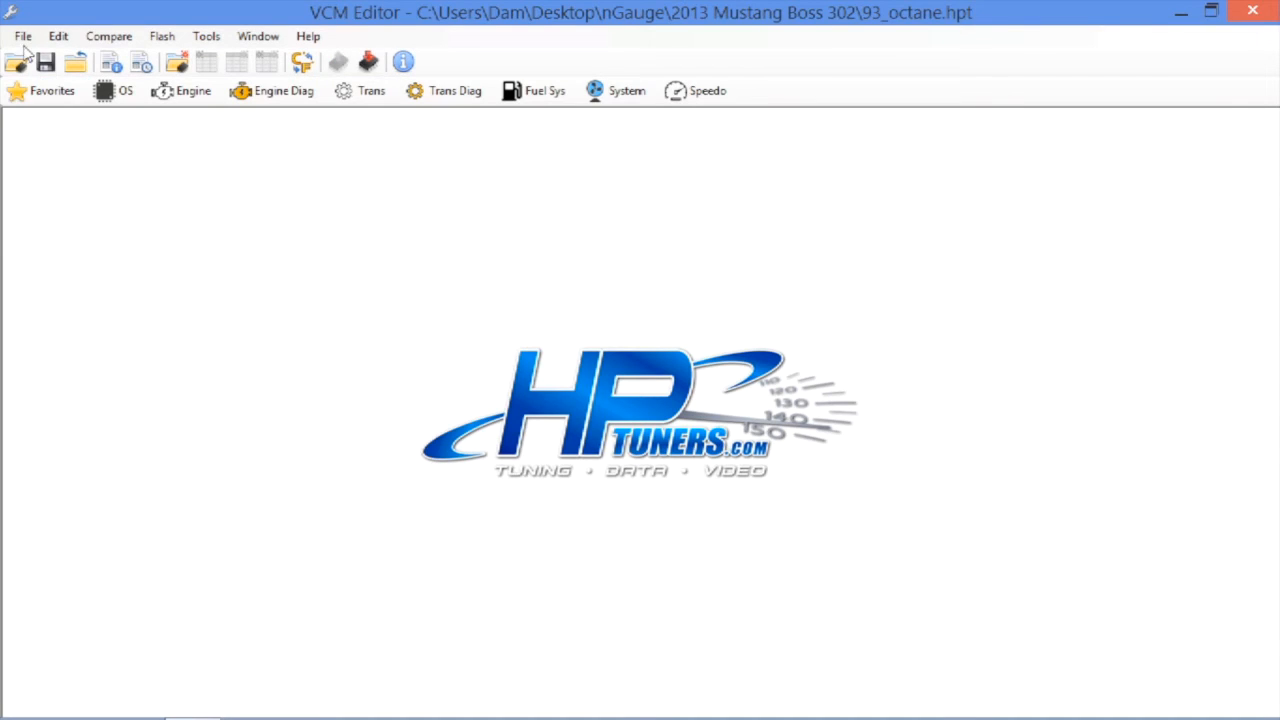
# Export 93_octane to e-Motion in the SD card's custom files folder, keeping its name
pyautogui.click(25, 36)
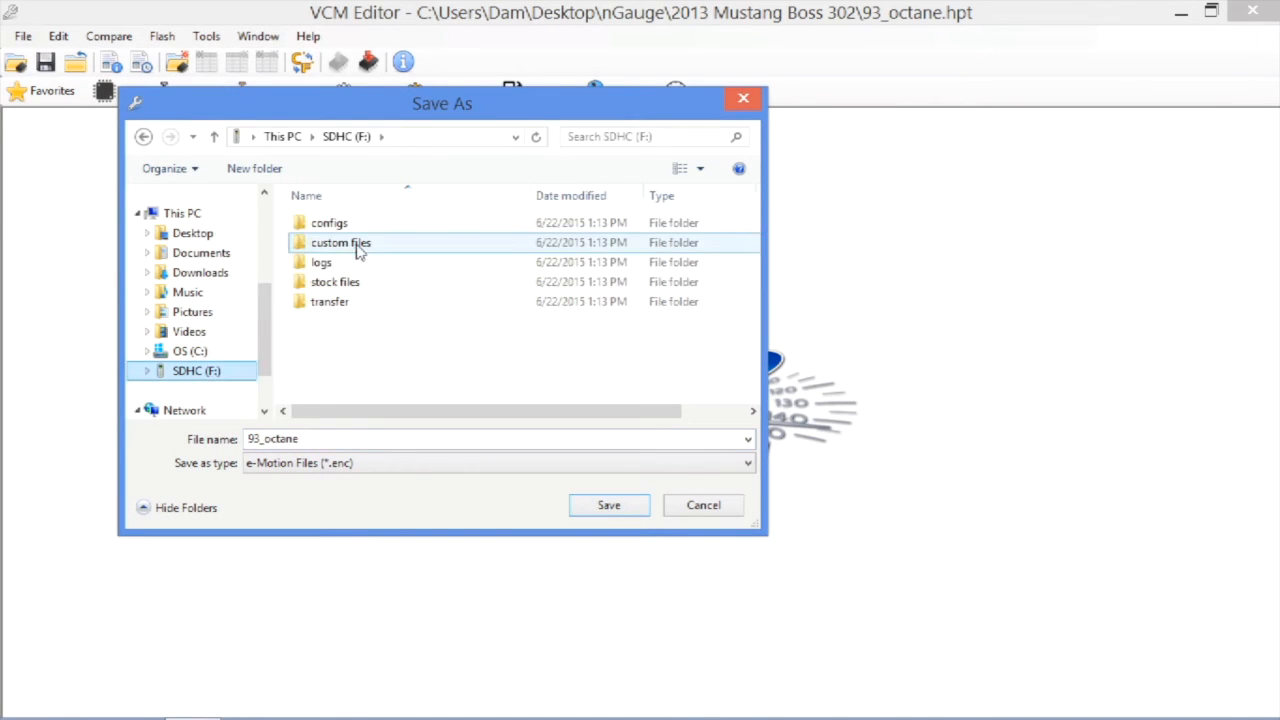
pyautogui.doubleClick(340, 242)
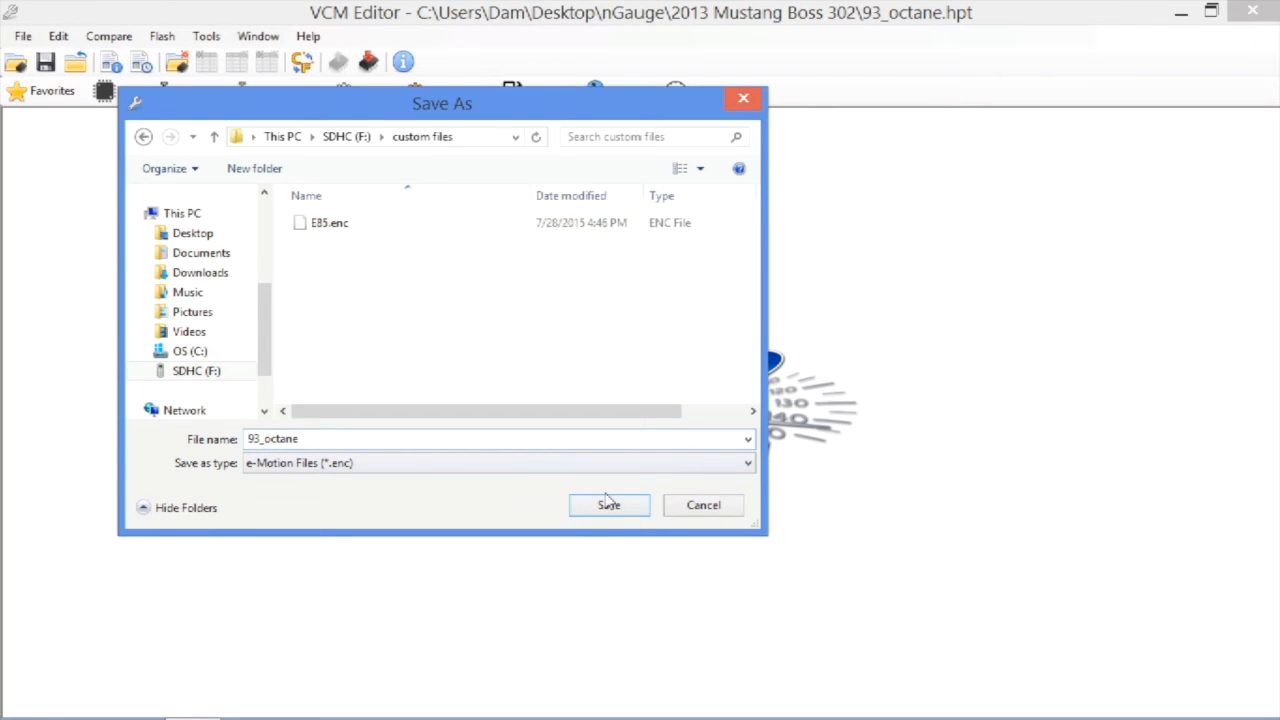
pyautogui.click(609, 505)
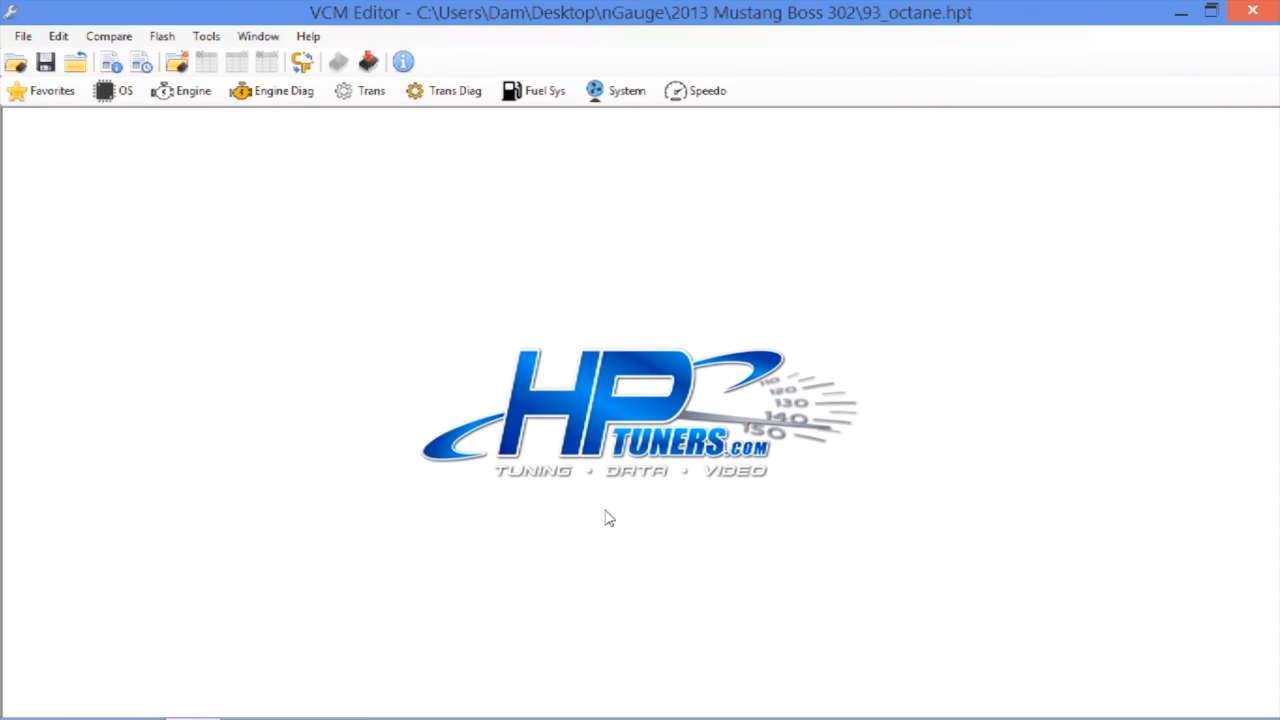